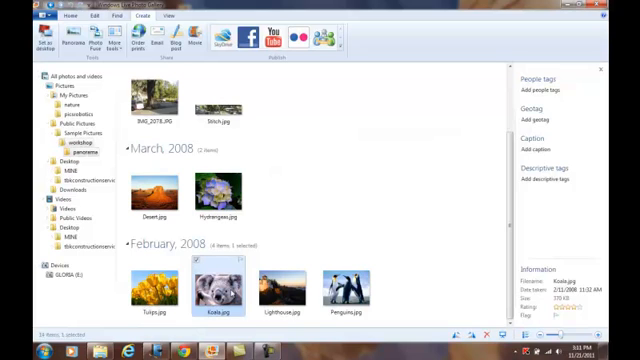
# View the koala photo full size and reveal the Create ribbon's sharing tool options
pyautogui.doubleClick(208, 292)
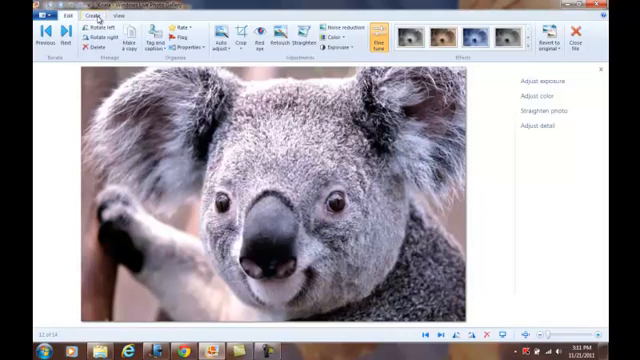
pyautogui.click(90, 16)
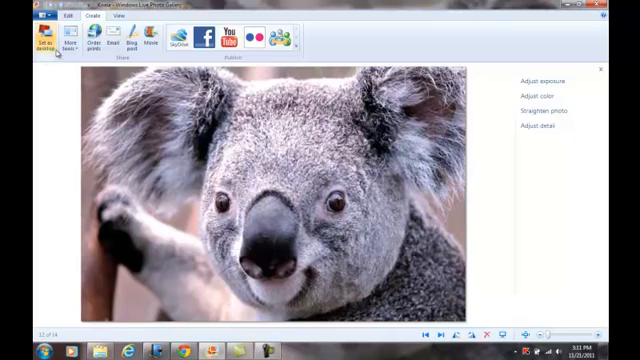
pyautogui.click(72, 44)
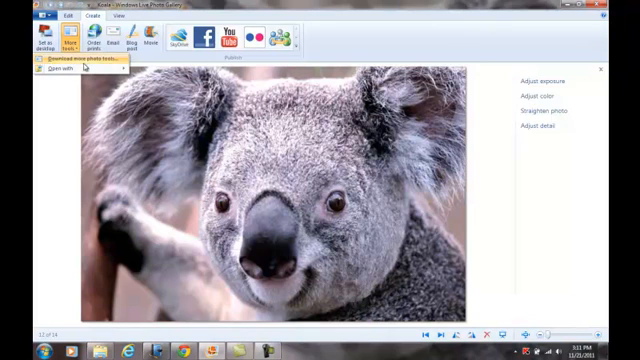
pyautogui.moveTo(60, 72)
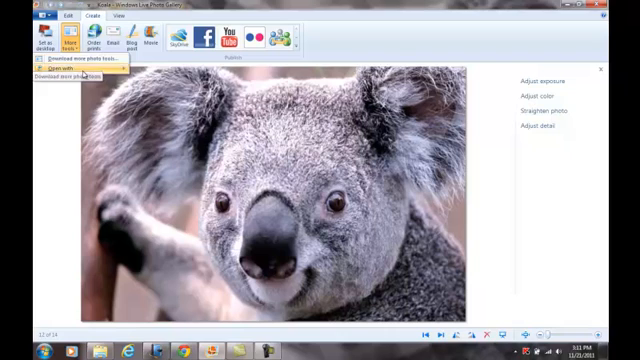
pyautogui.click(46, 76)
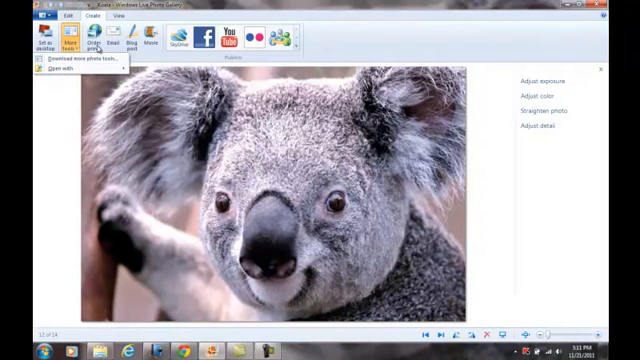
pyautogui.click(108, 40)
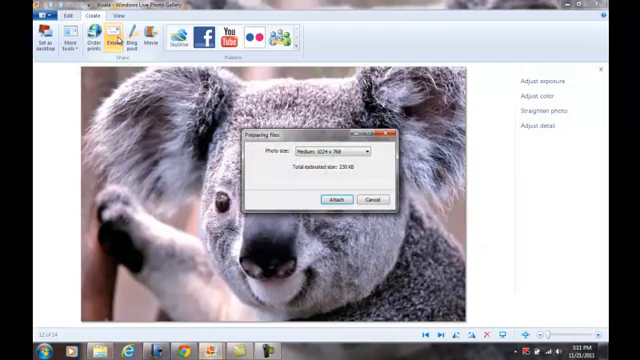
pyautogui.click(370, 152)
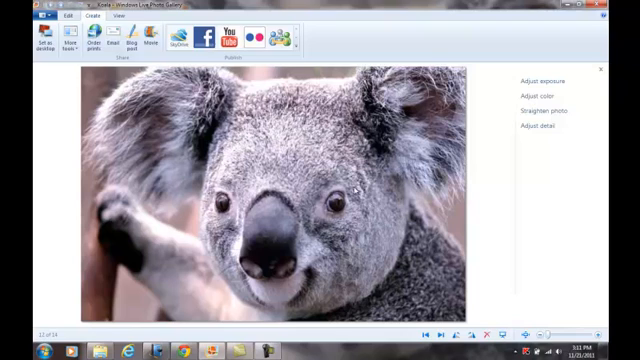
pyautogui.moveTo(112, 44)
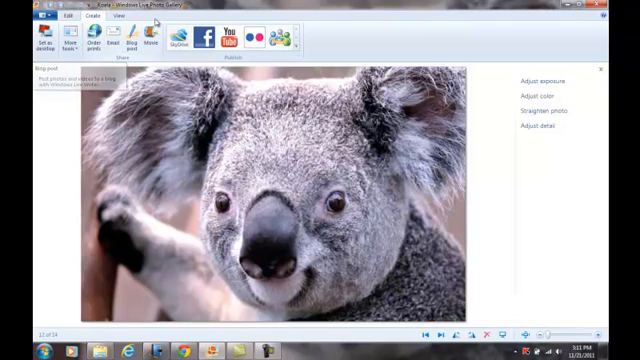
pyautogui.moveTo(156, 38)
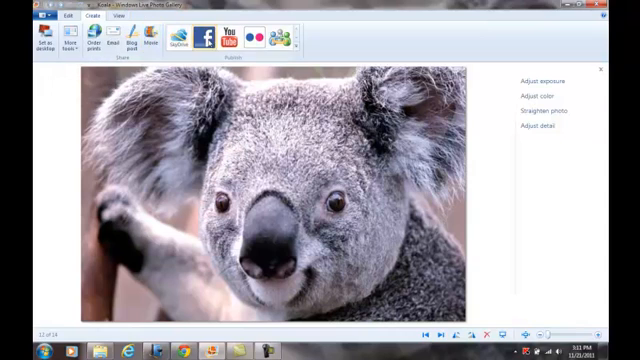
pyautogui.moveTo(204, 40)
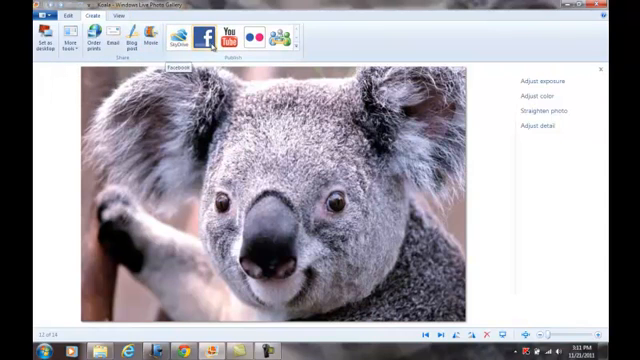
pyautogui.moveTo(276, 44)
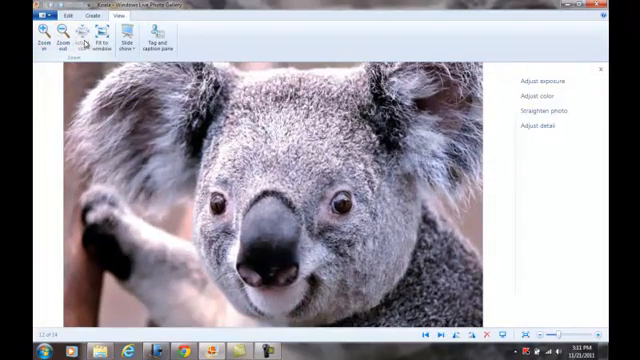
# Show the View ribbon and try its zoom buttons on the koala photo
pyautogui.click(100, 44)
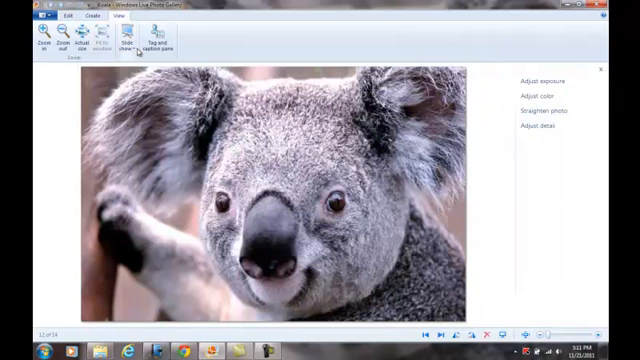
pyautogui.click(124, 38)
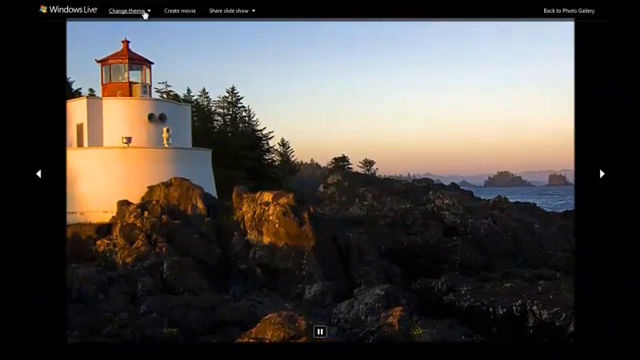
# Apply a different theme to the running slideshow from the Change theme list
pyautogui.click(122, 12)
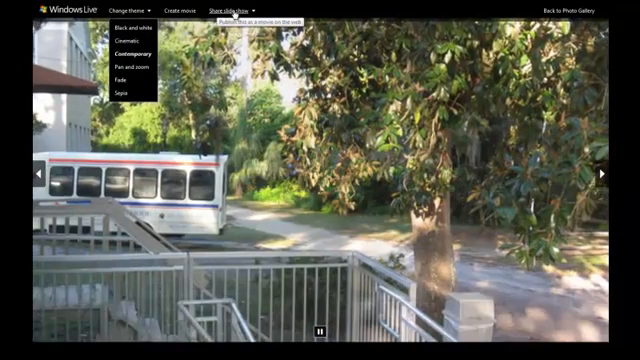
pyautogui.click(236, 12)
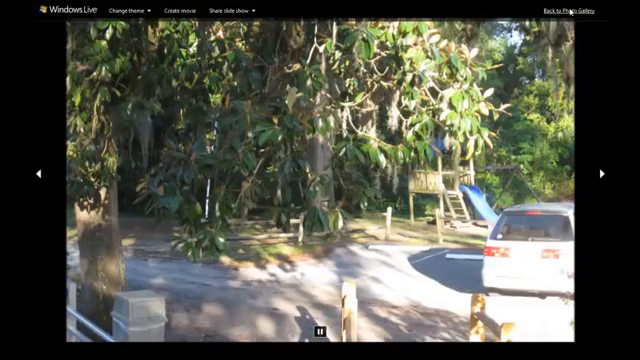
# Exit the slideshow and caption the tree photo 'panorama' in the info pane
pyautogui.click(568, 8)
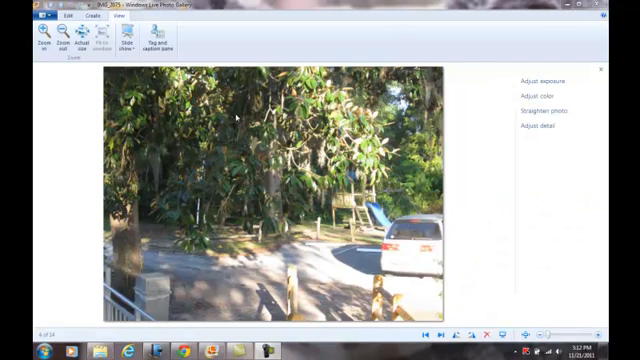
pyautogui.click(152, 44)
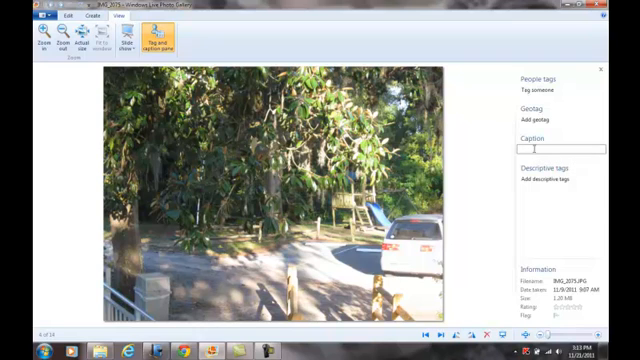
pyautogui.write('panorama')
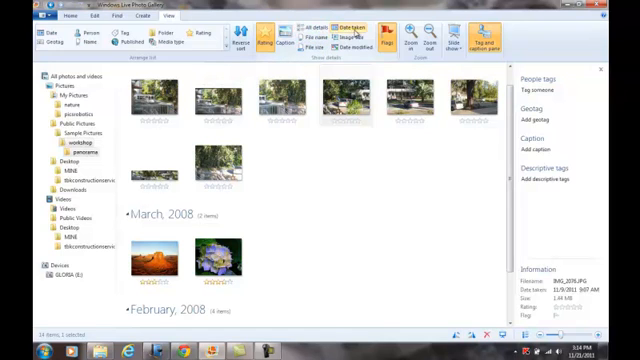
pyautogui.moveTo(360, 36)
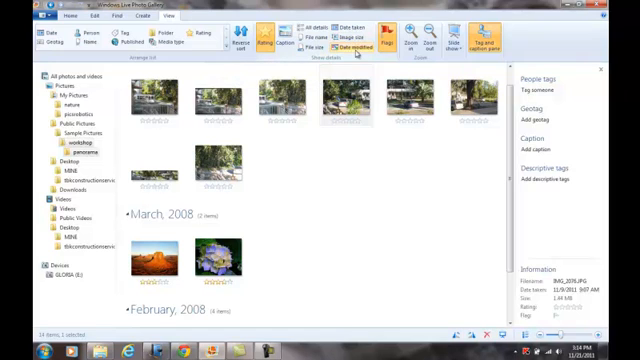
pyautogui.moveTo(356, 48)
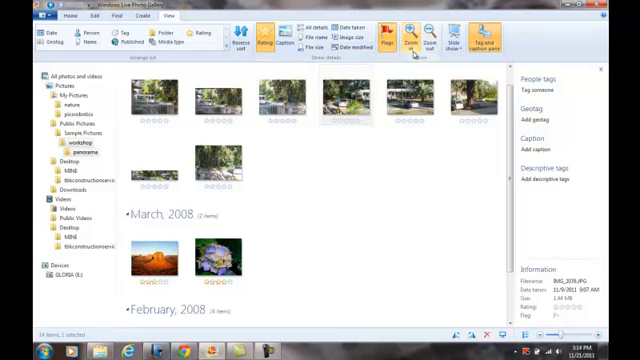
# Show the slideshow theme list from the Home ribbon's Slide show dropdown
pyautogui.click(460, 30)
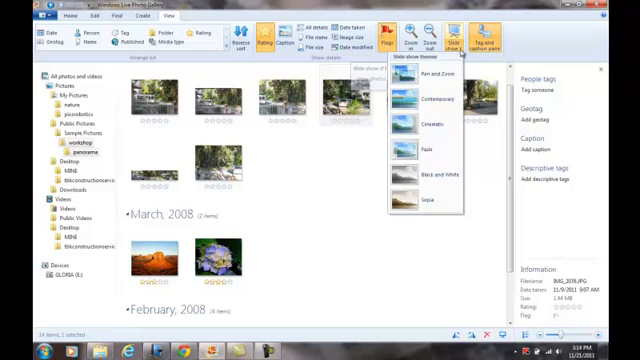